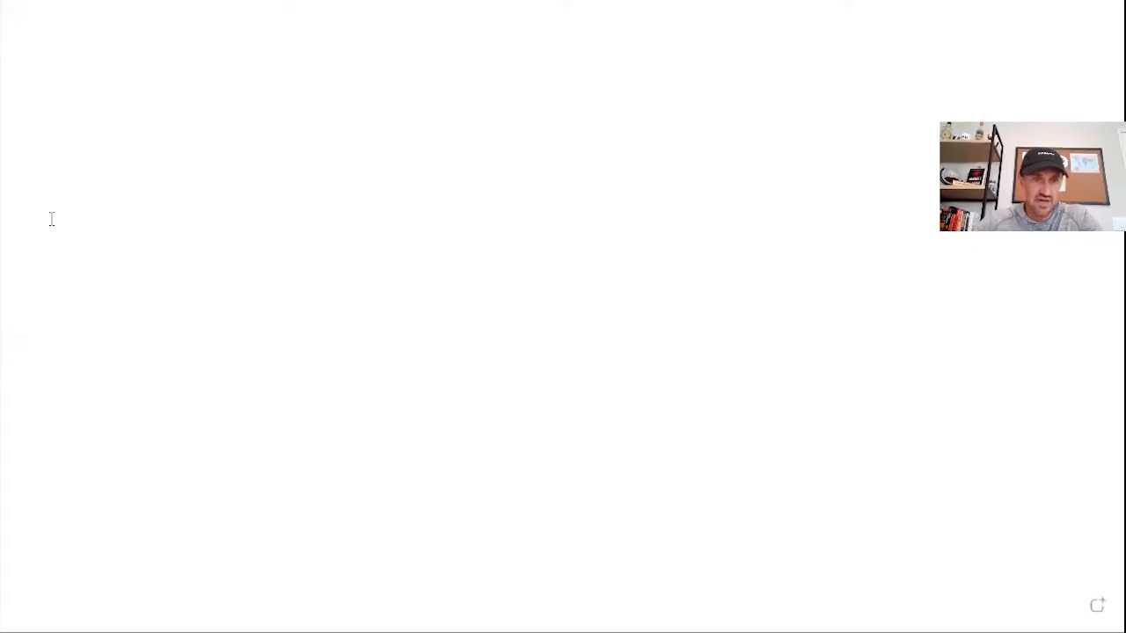
Type '2,000', '10% protein' and '50g x 4 =200 cal' as three lines in the text box
type("2,")
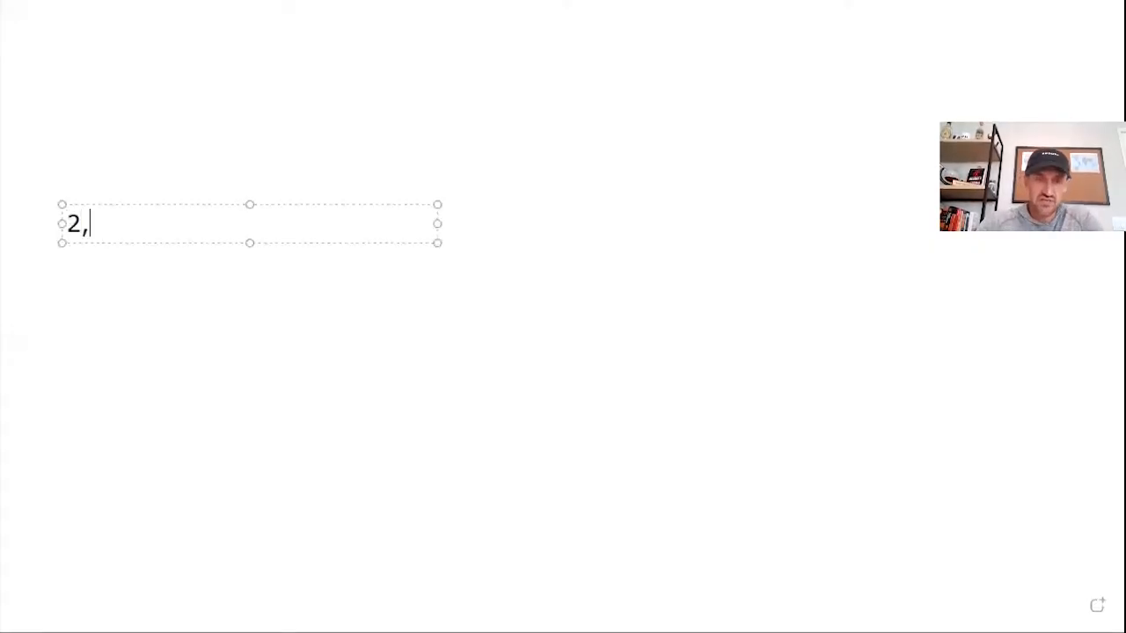
type("000")
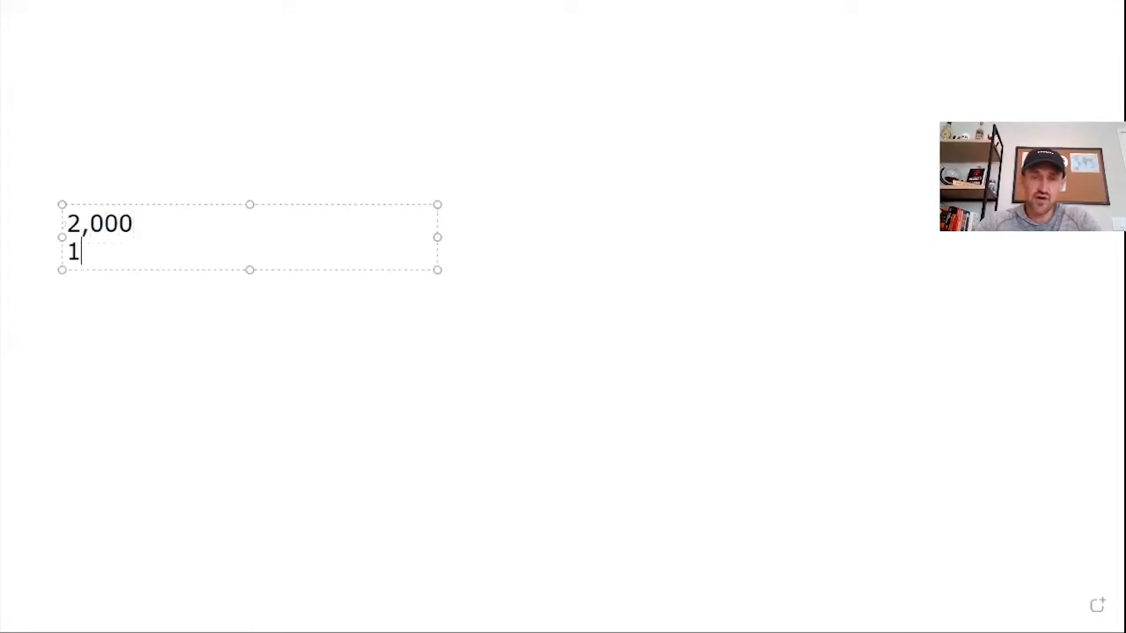
type("0%")
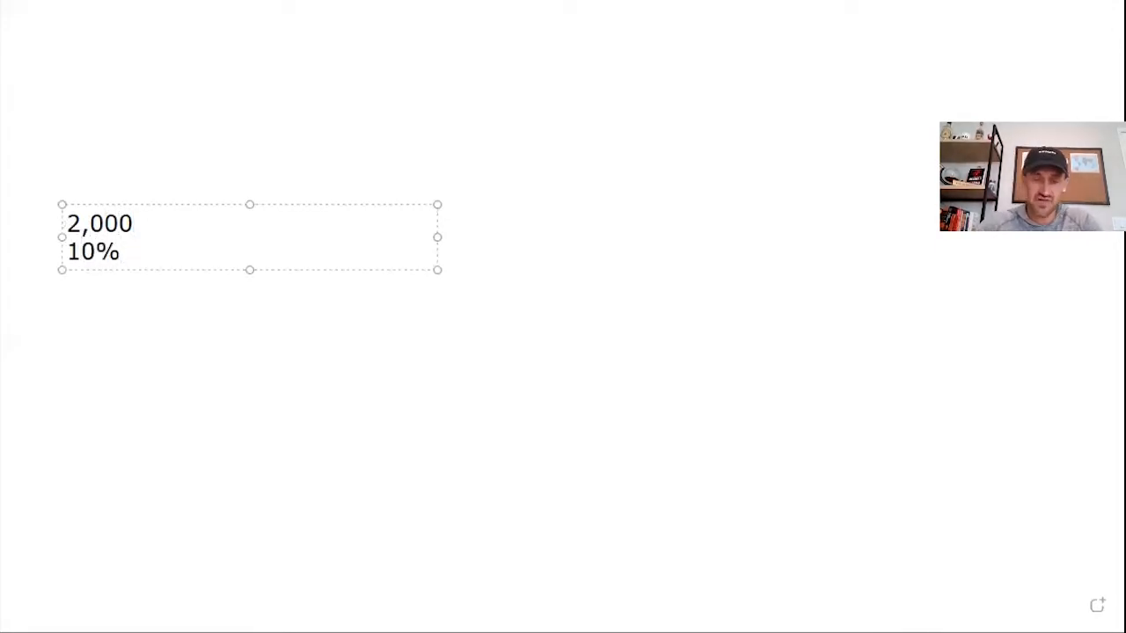
type("protein")
type("50g")
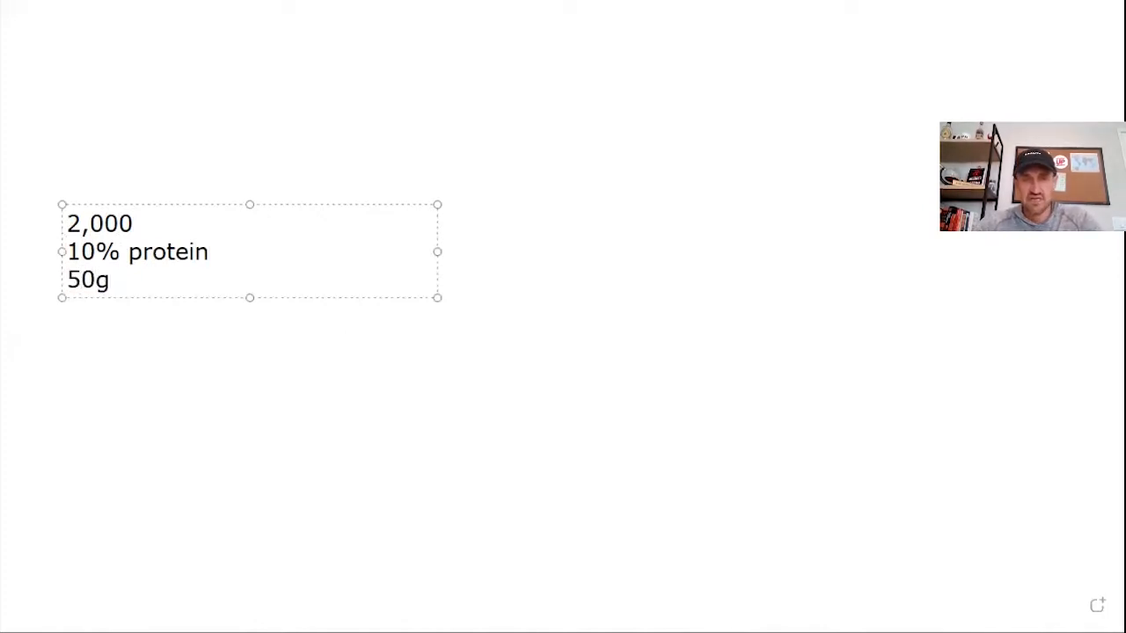
type("x")
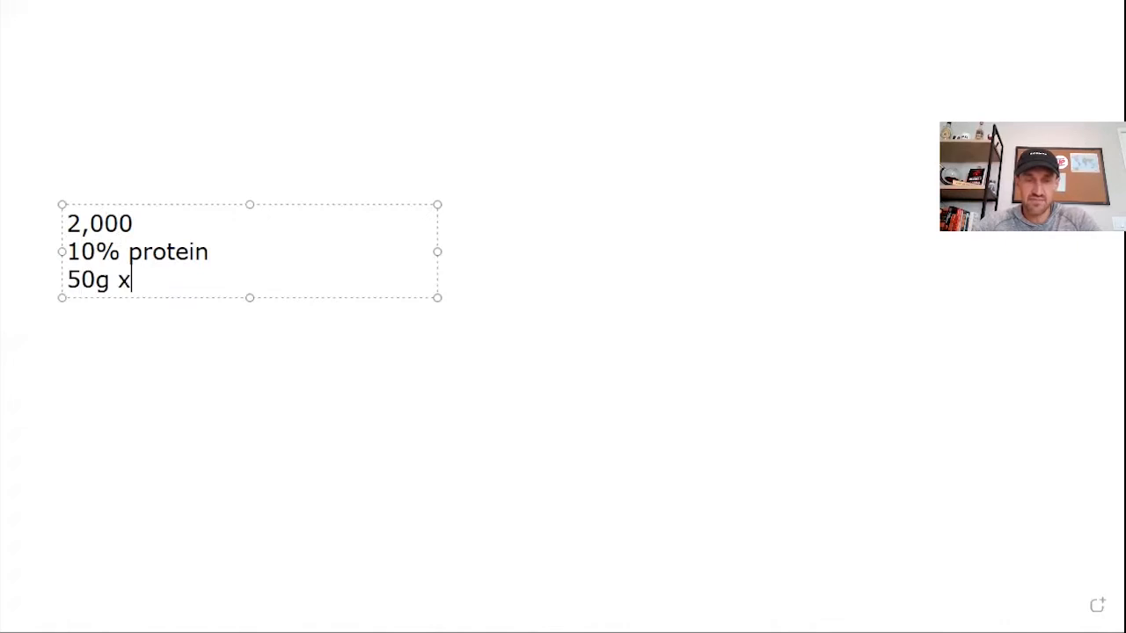
type("4")
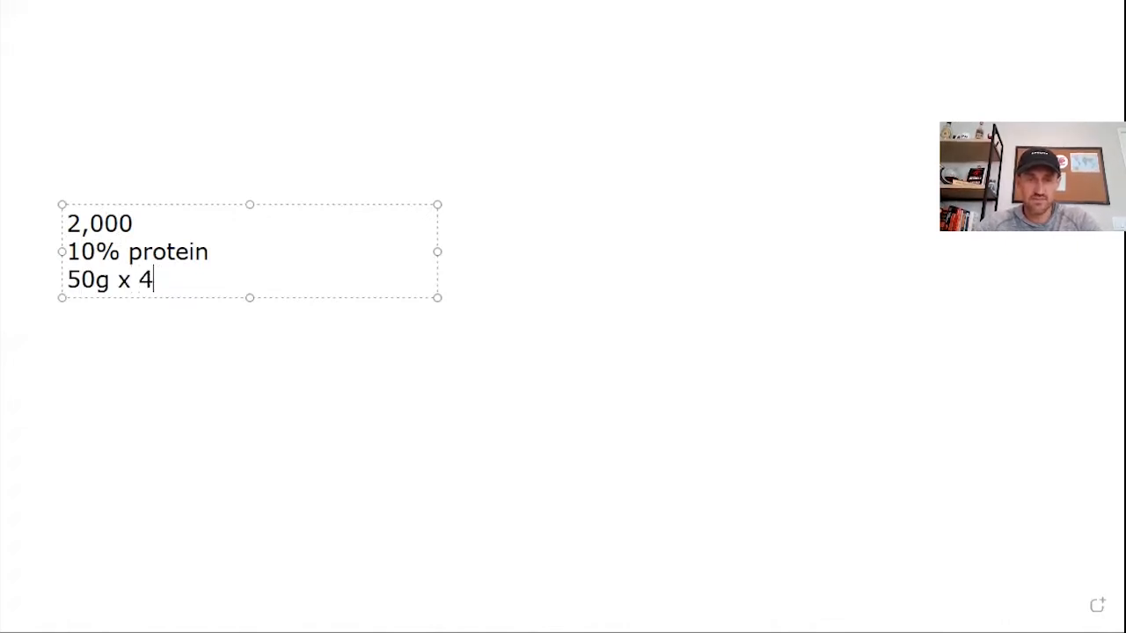
type("=200 cal")
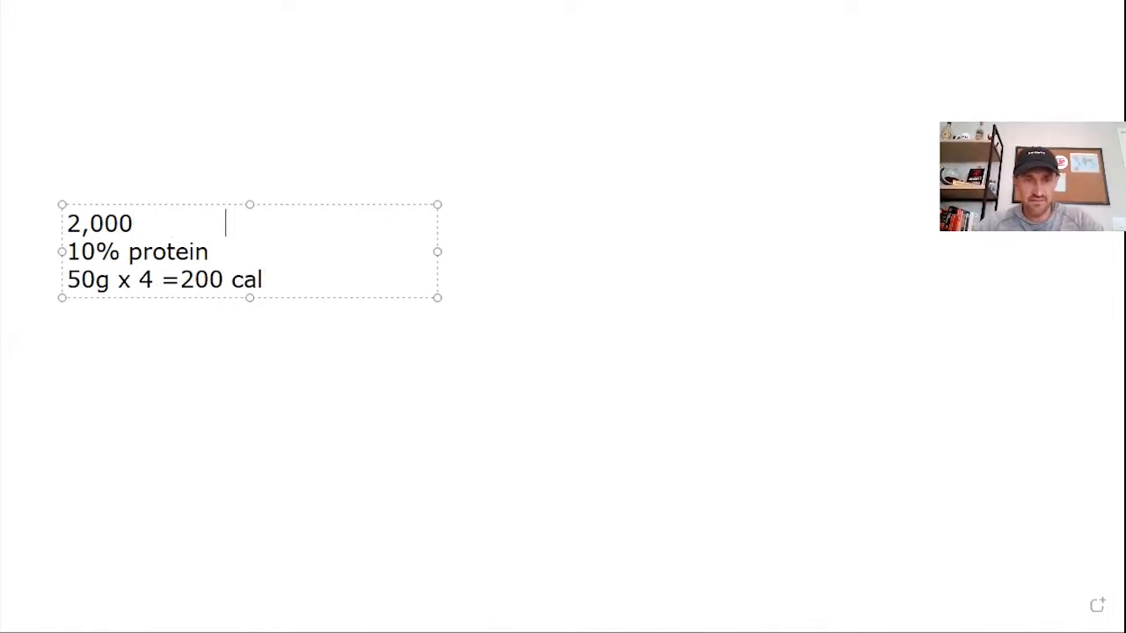
Widen the text box and type a second column reading '2,000', '40% 800 cal' and '200g'
type("2,000")
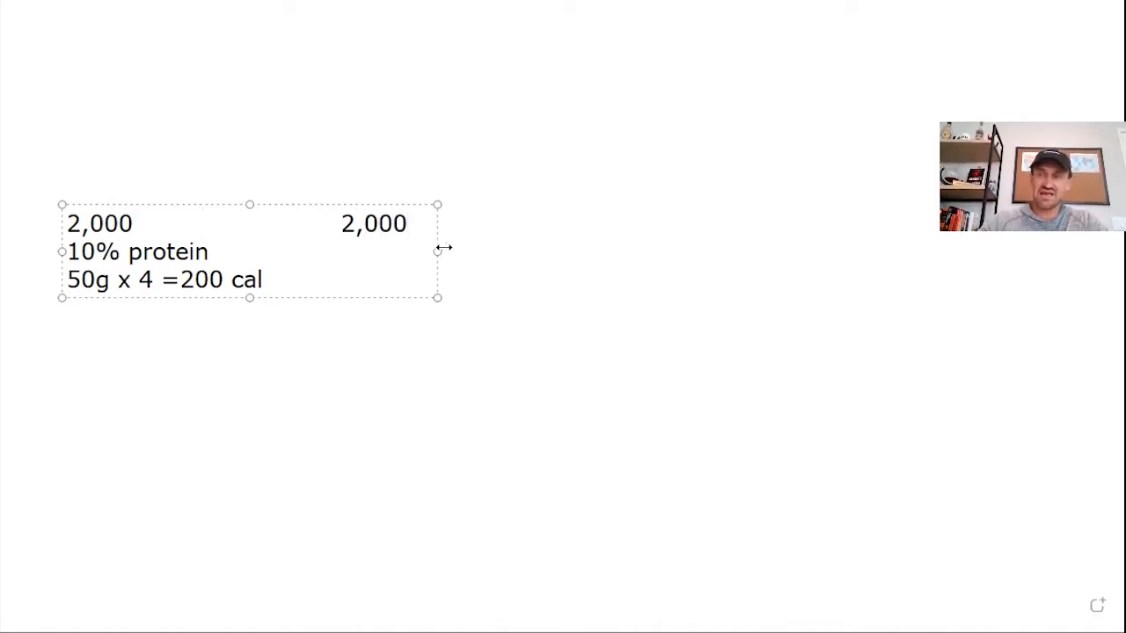
left_click_drag(437, 249, 493, 249)
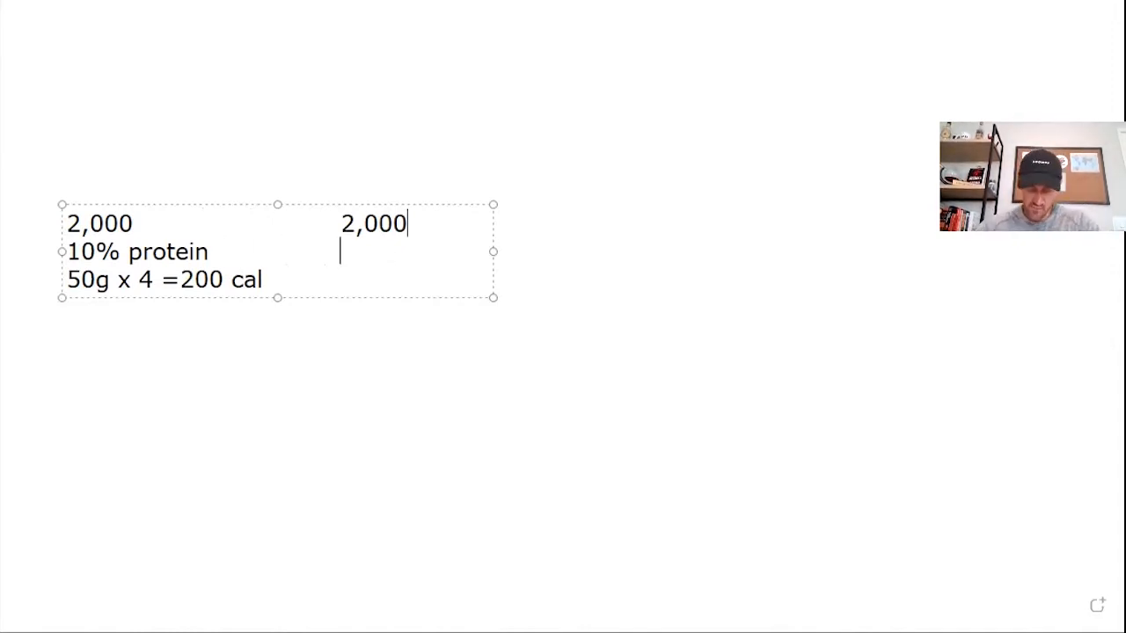
type("40")
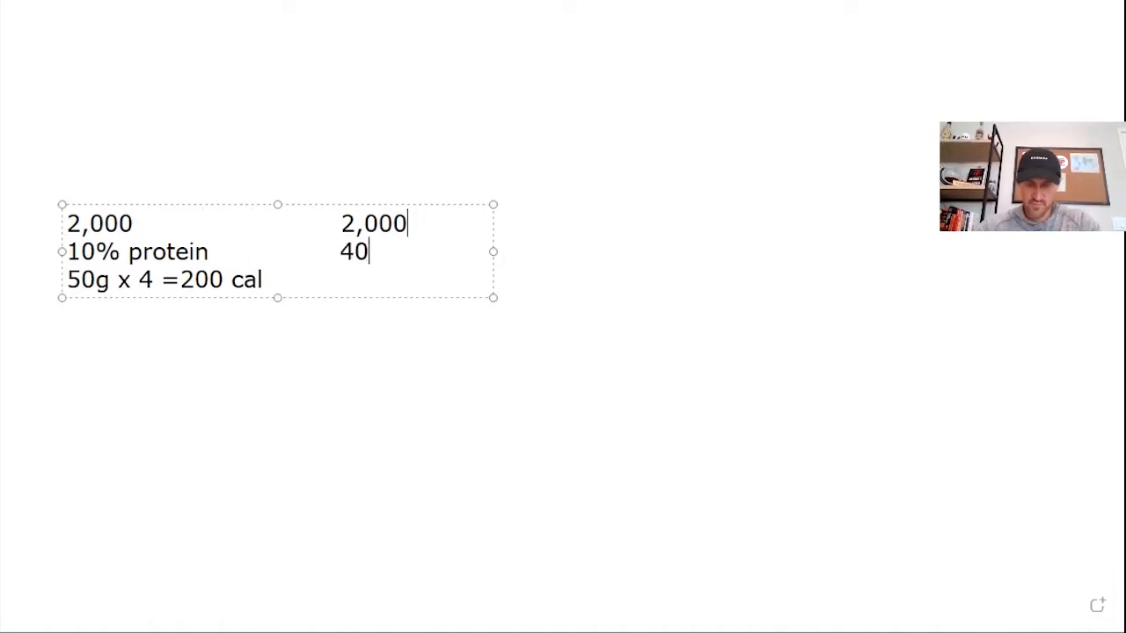
type("%")
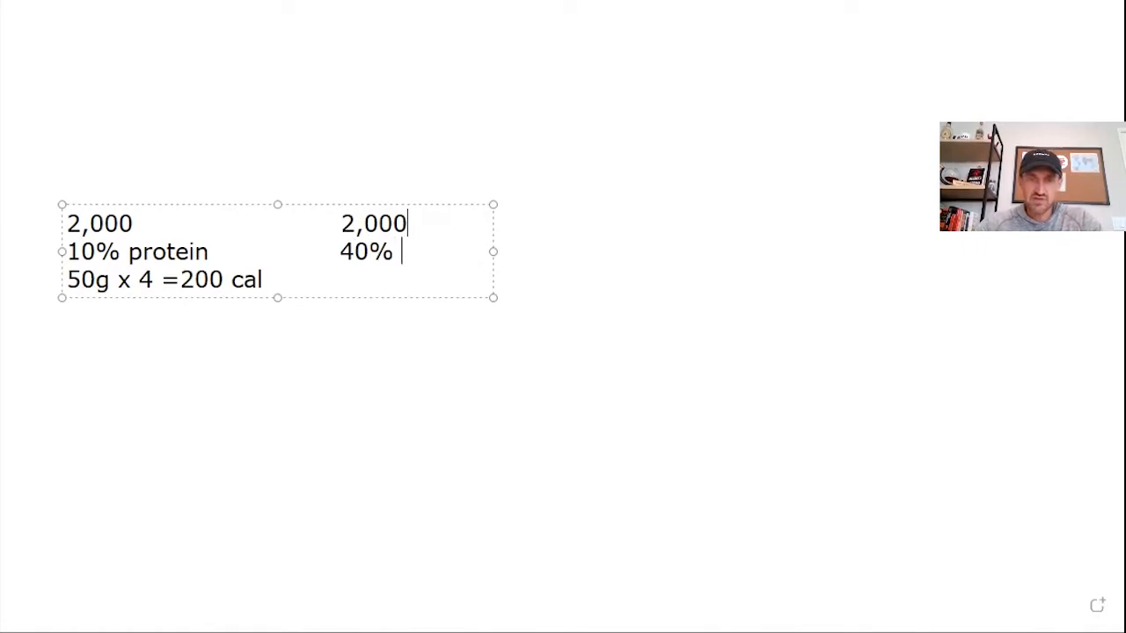
type("800")
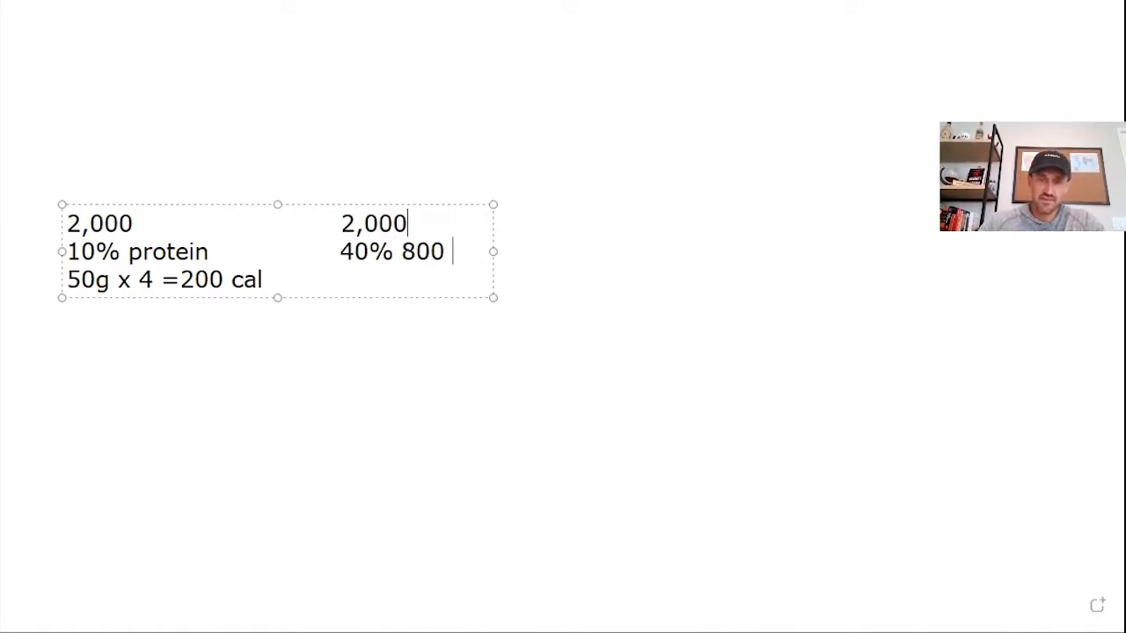
type("cal")
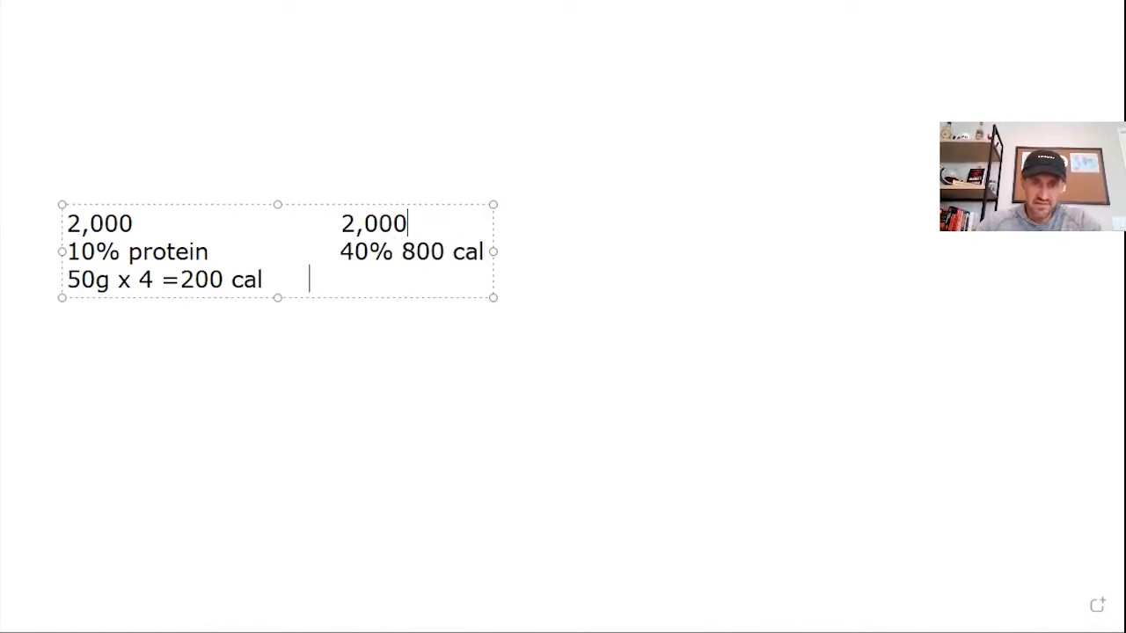
type("200g")
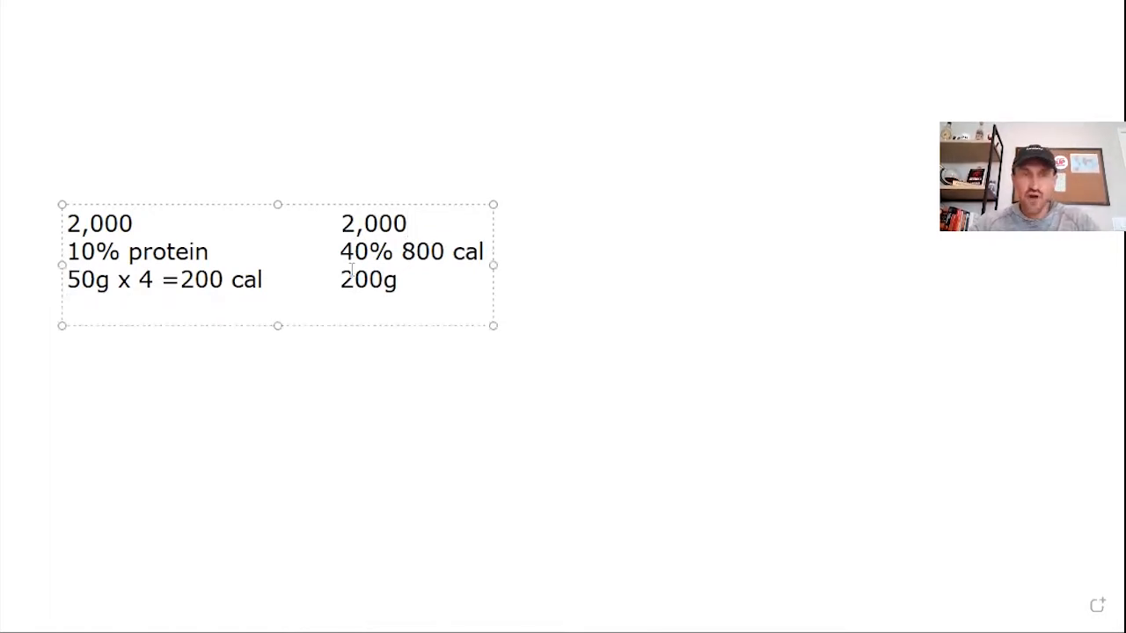
Type '200', '~' and the 'TEF / DIT' label into the text box
type("200")
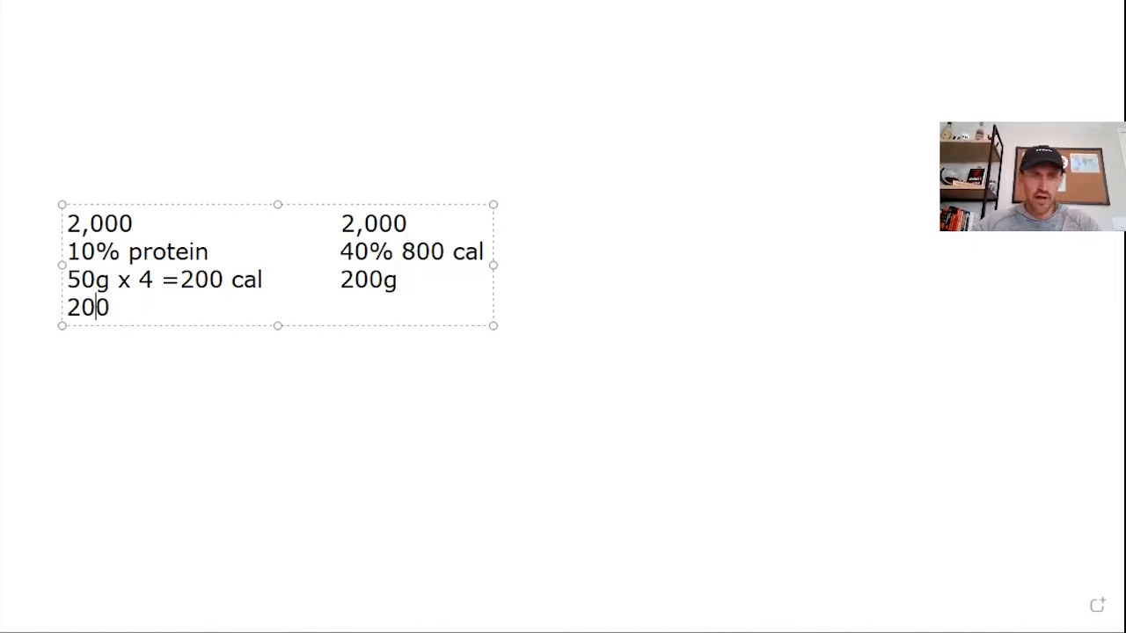
type("~")
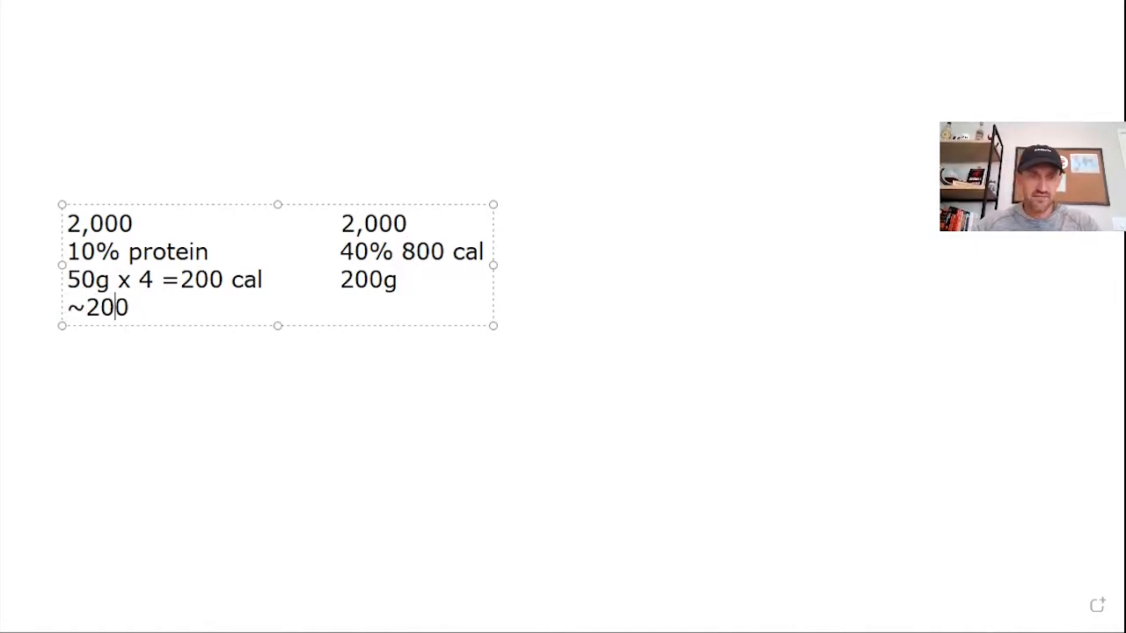
type("TEF")
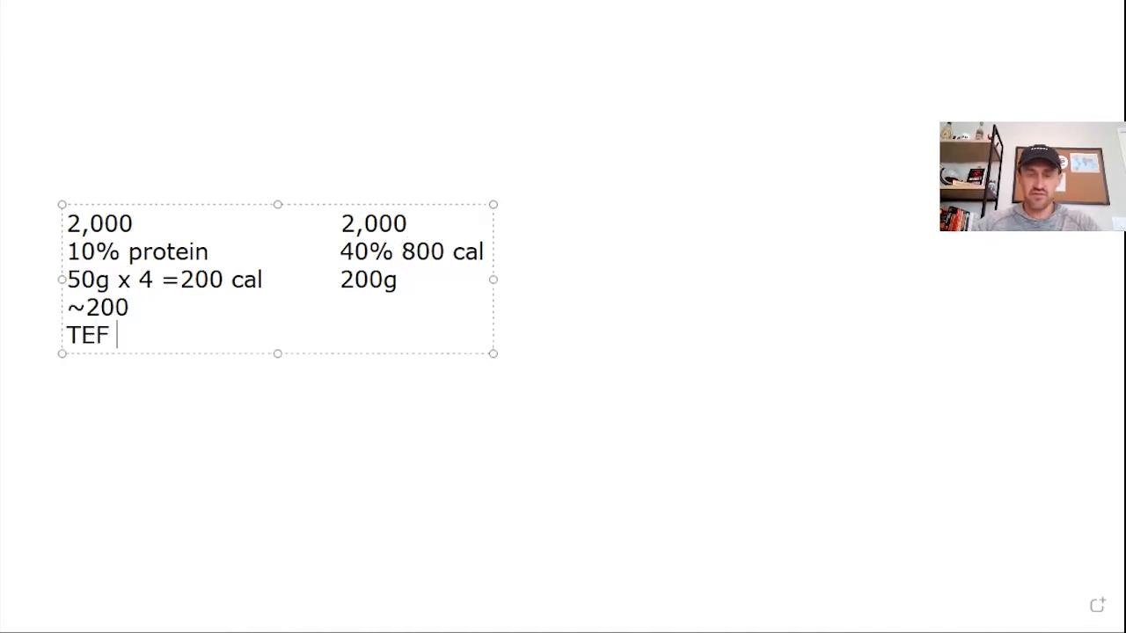
type("/ DIT")
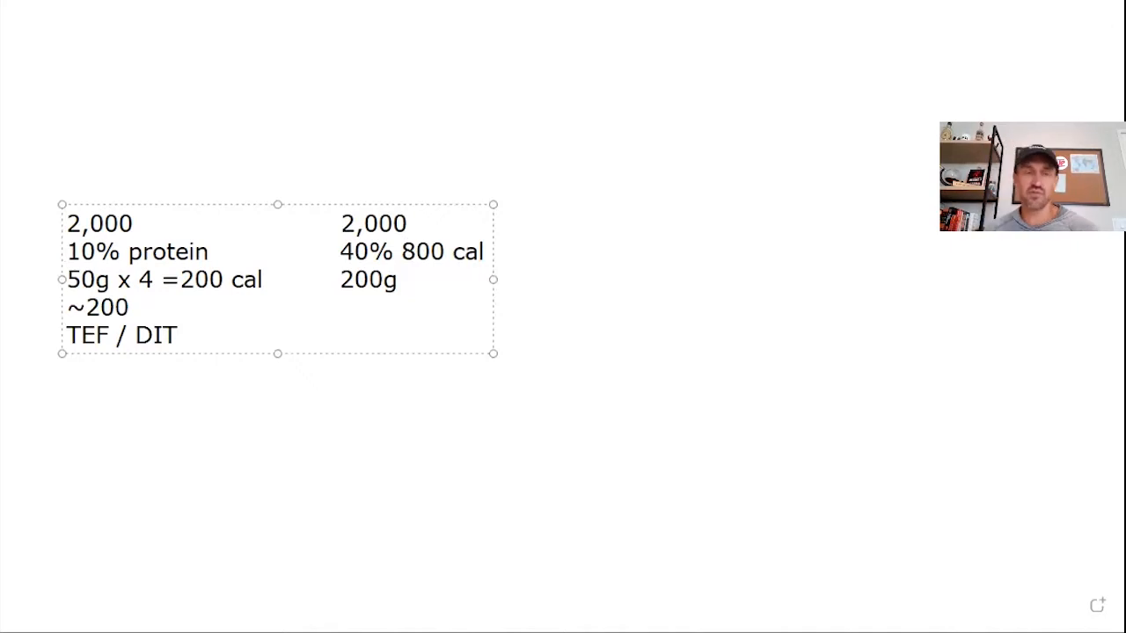
Add '~600 cal' below 200g in the 40% column
left_click(183, 335)
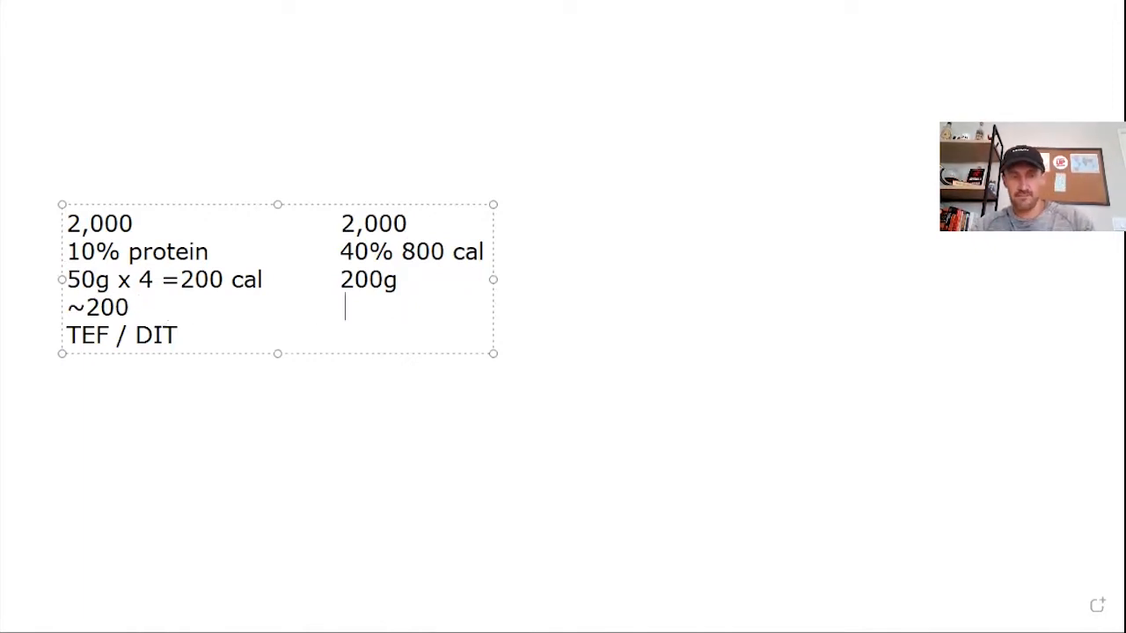
type("~600")
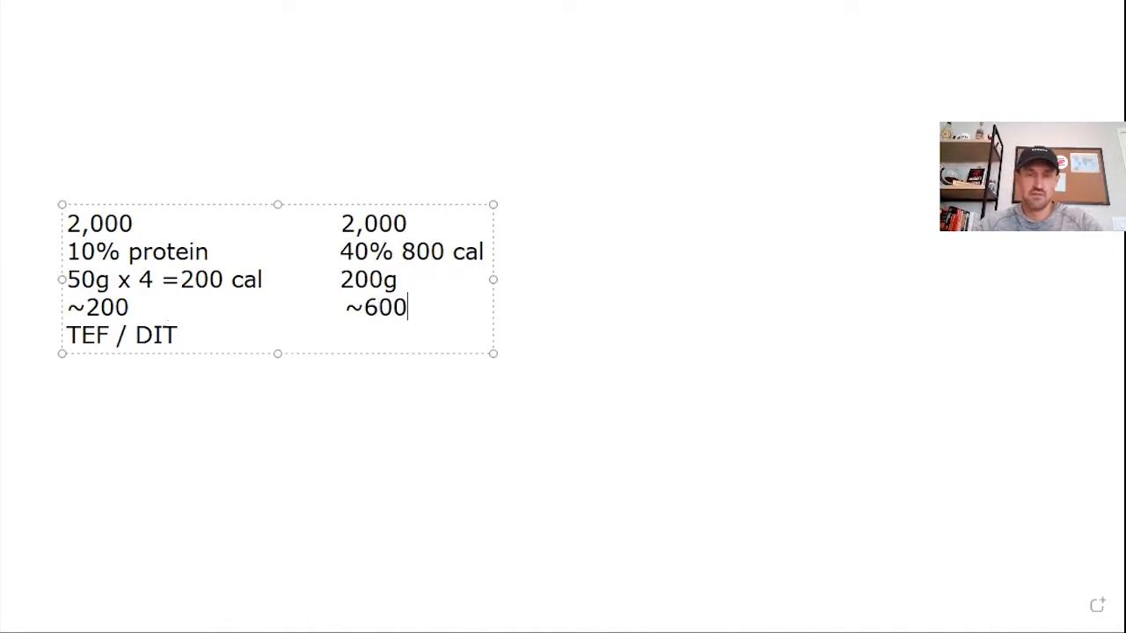
type("cal")
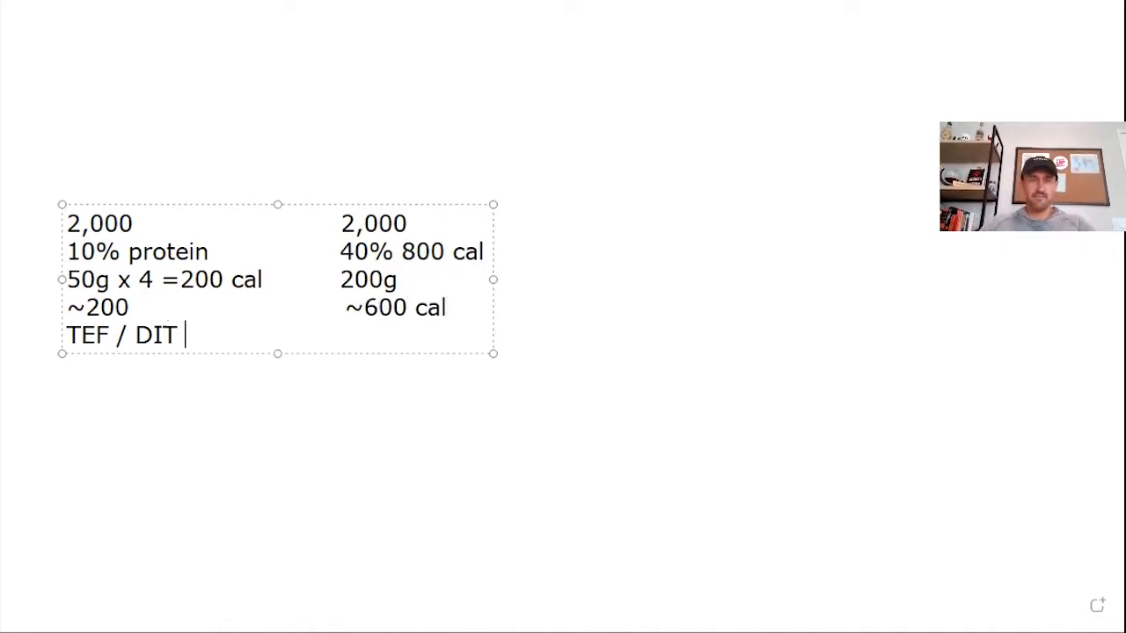
Type '400 = deficit' on a new line under TEF / DIT
type("40")
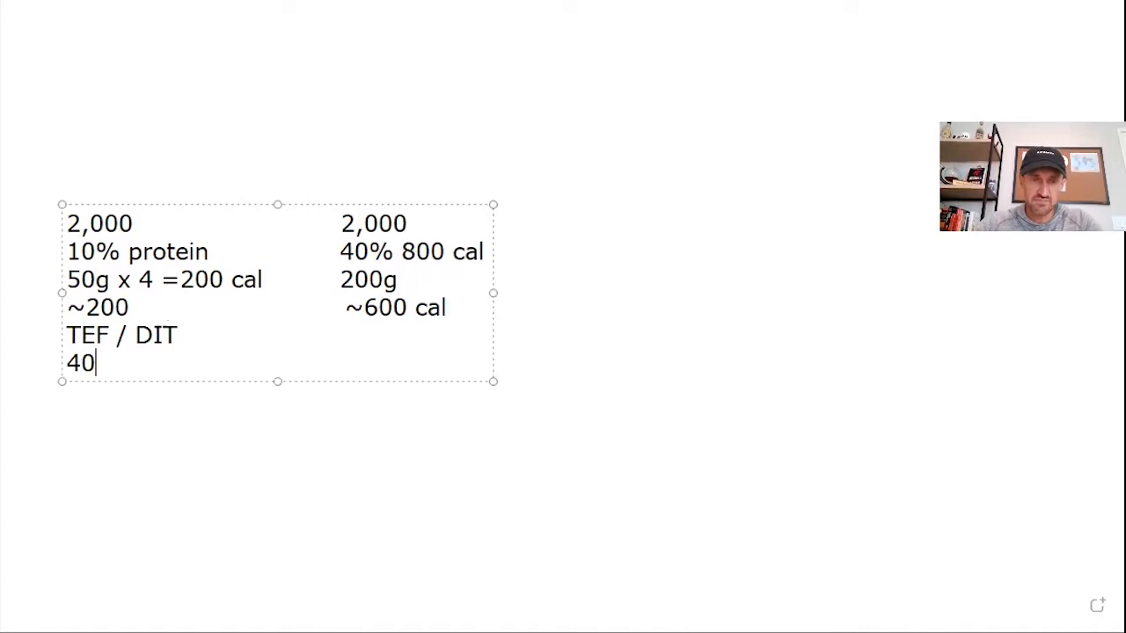
type("0")
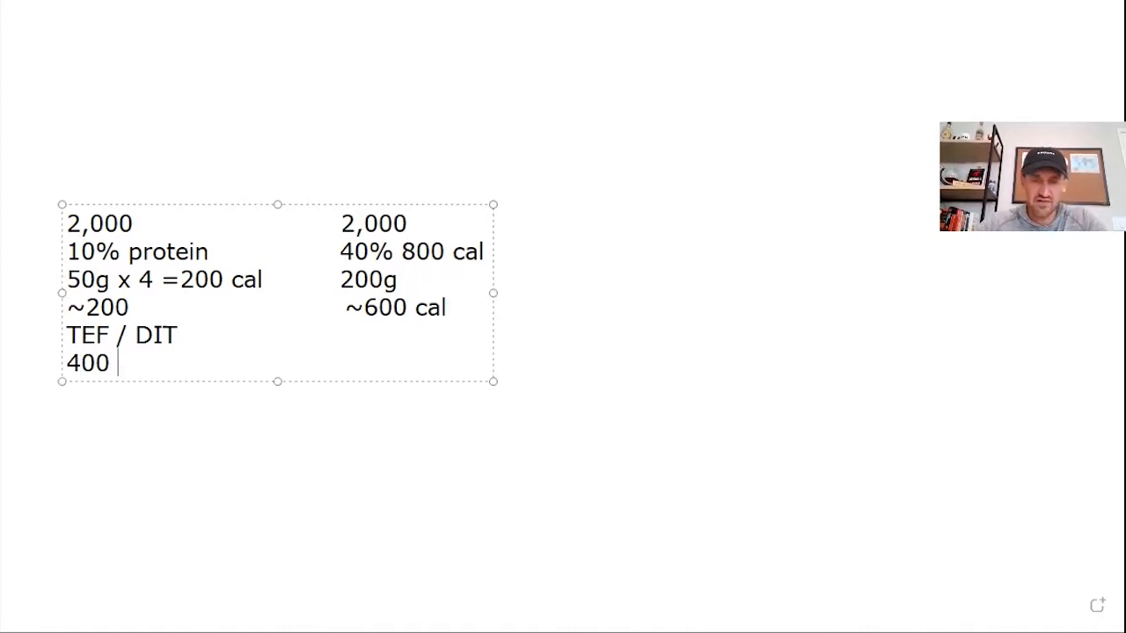
type("= def")
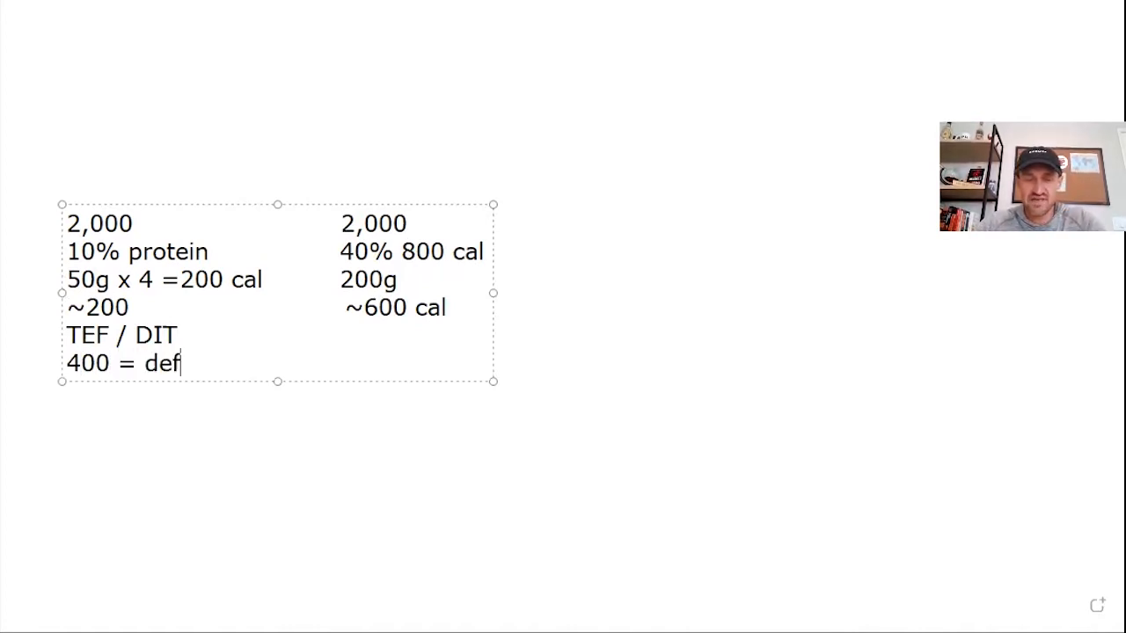
type("icit")
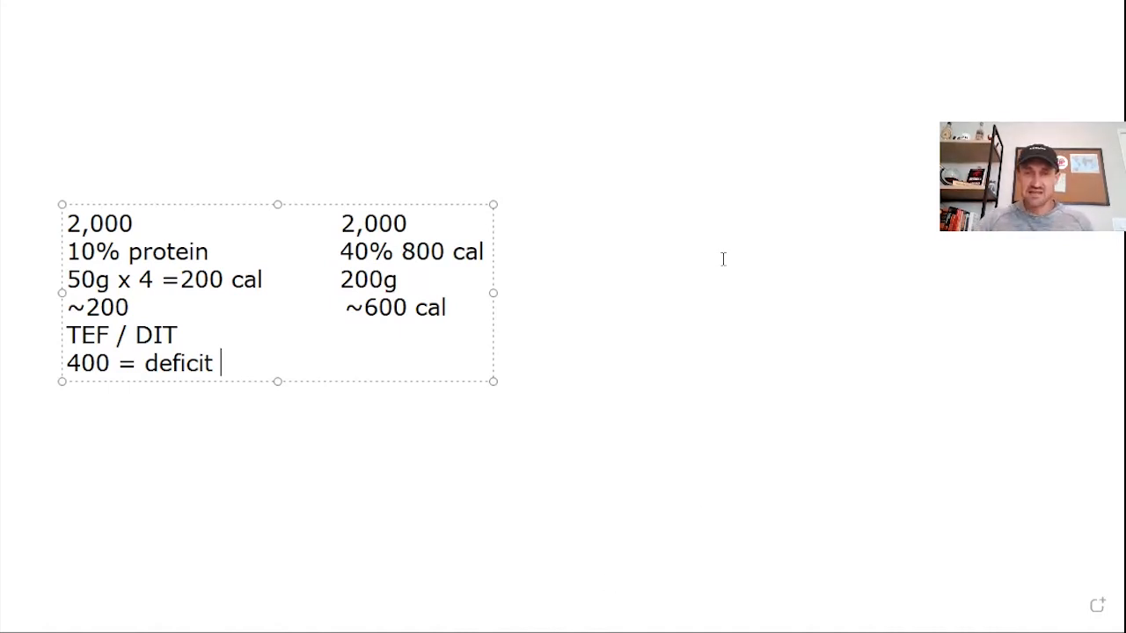
mouse_move(612, 94)
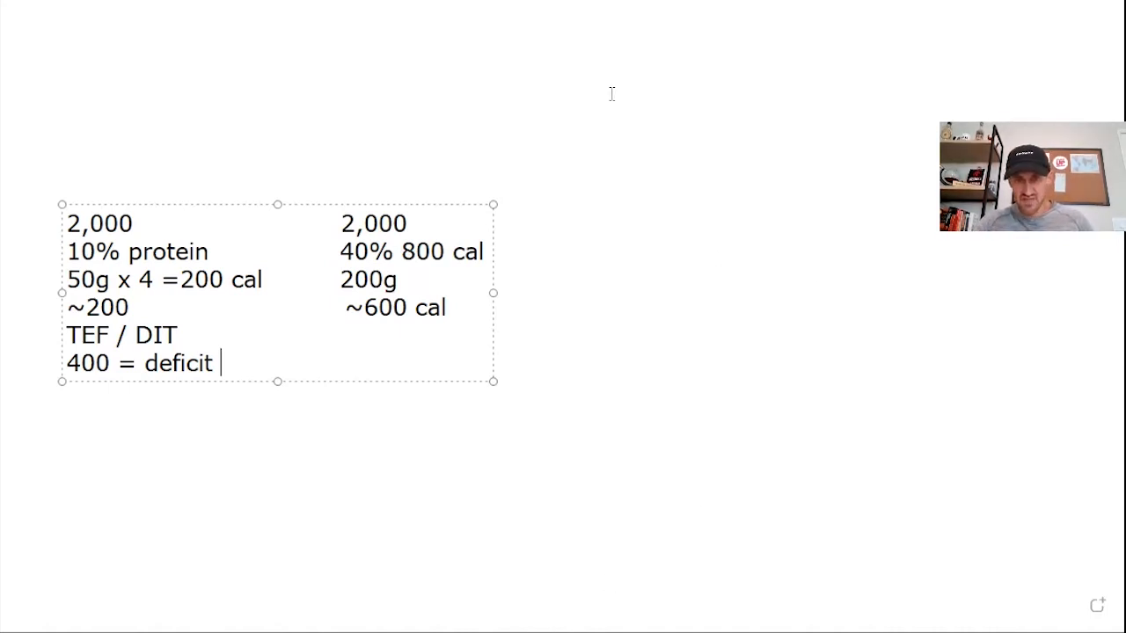
mouse_move(713, 146)
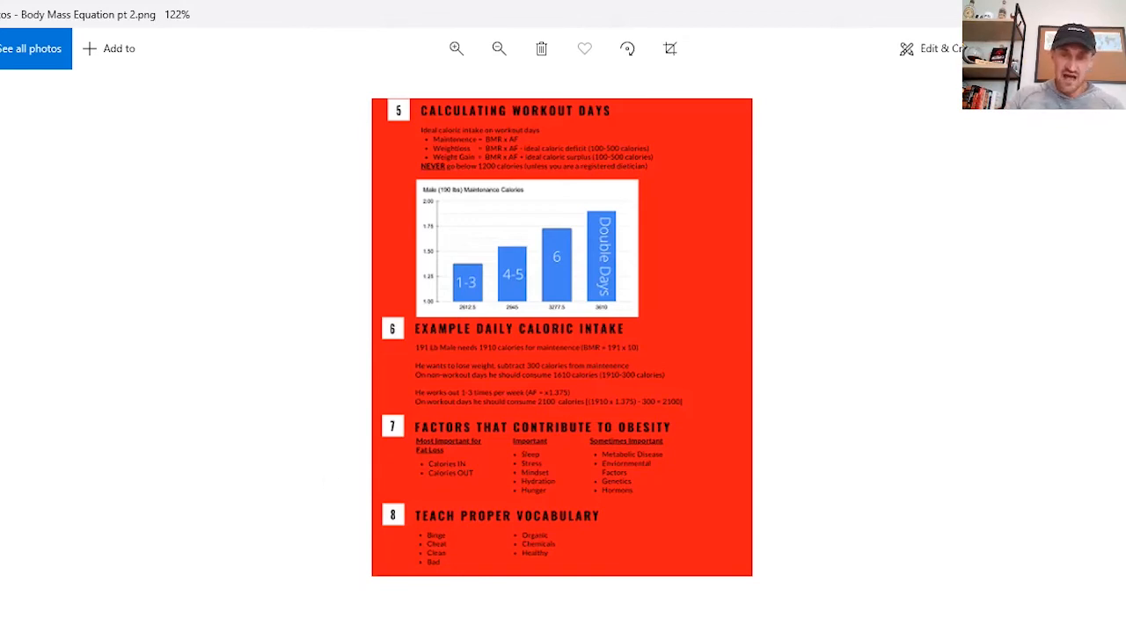
mouse_move(886, 550)
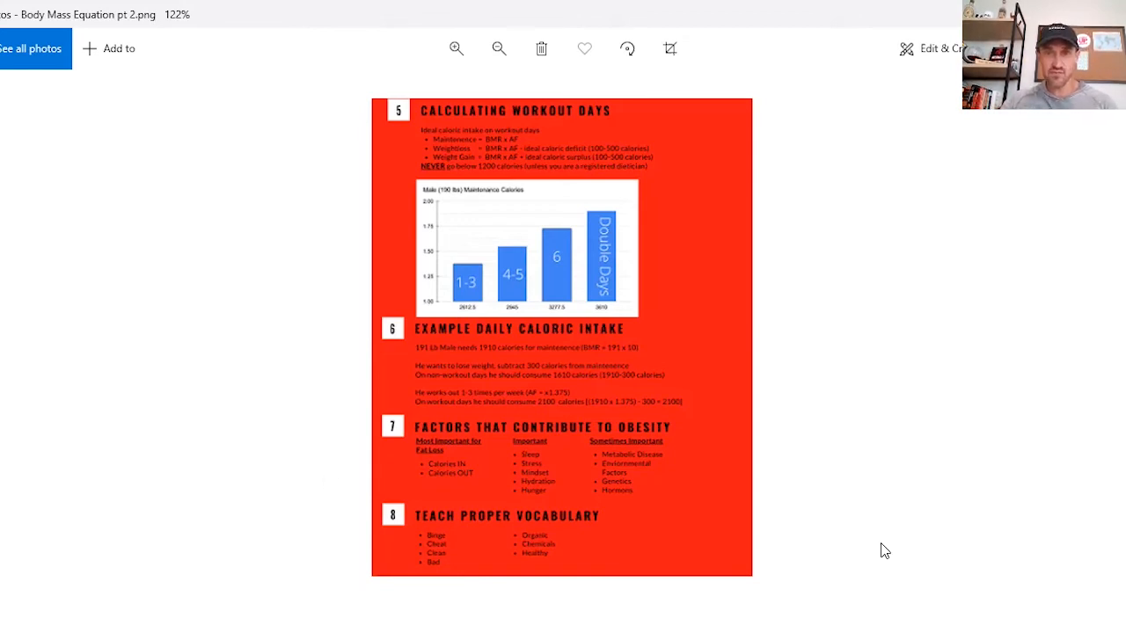